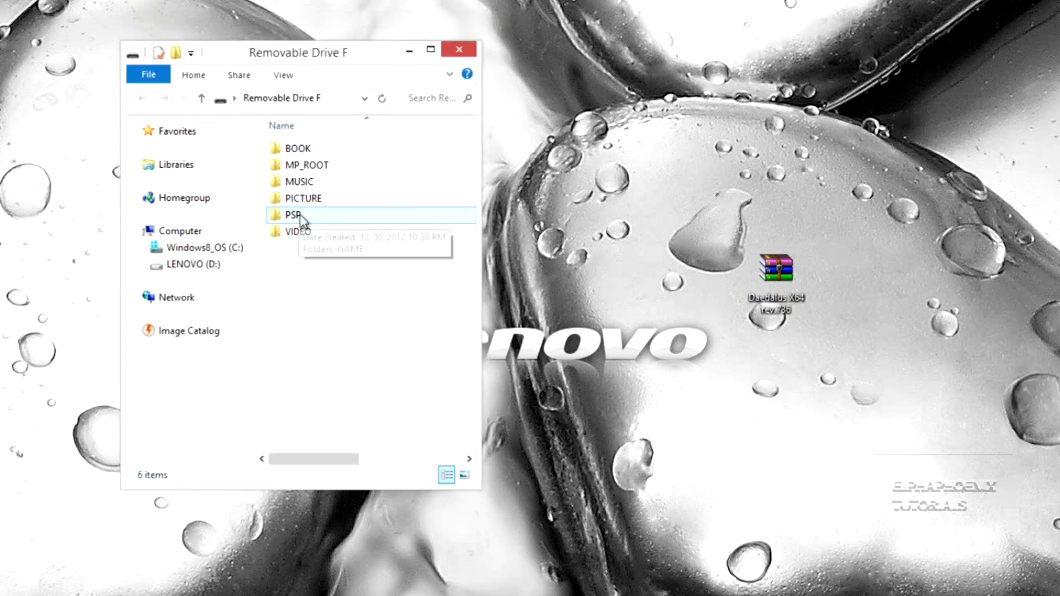
{"action": "mouse_move", "coordinate": [301, 216]}
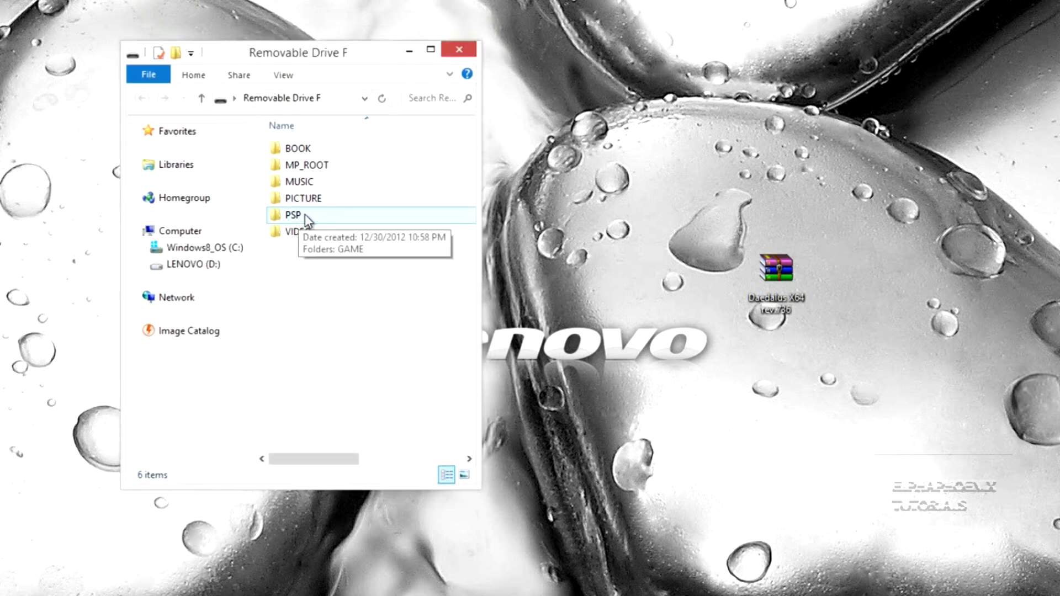
Open PSP and then its empty GAME folder on Removable Drive F
{"action": "double_click", "coordinate": [293, 215]}
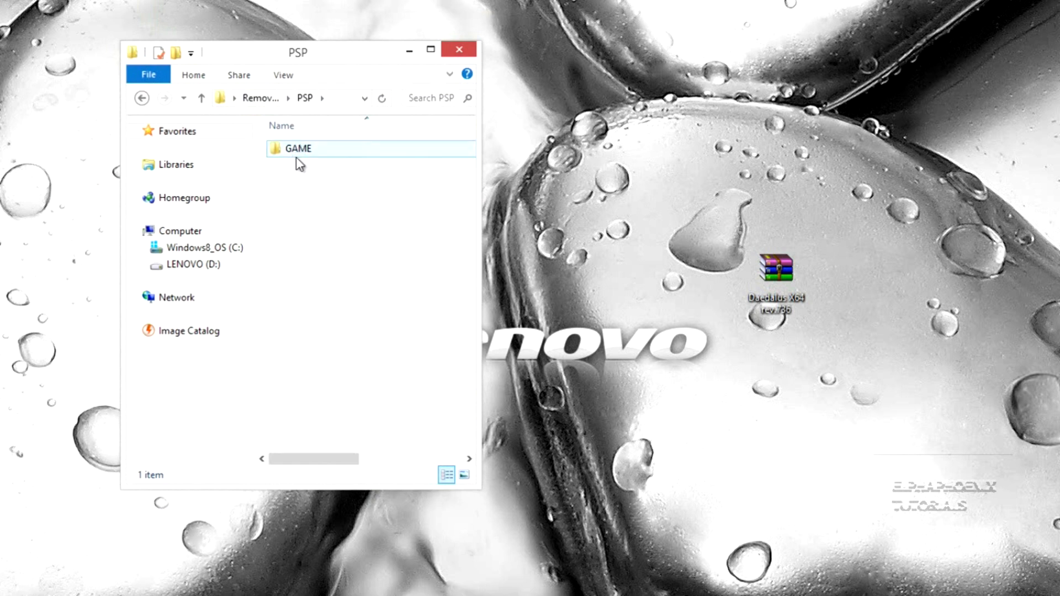
{"action": "double_click", "coordinate": [298, 148]}
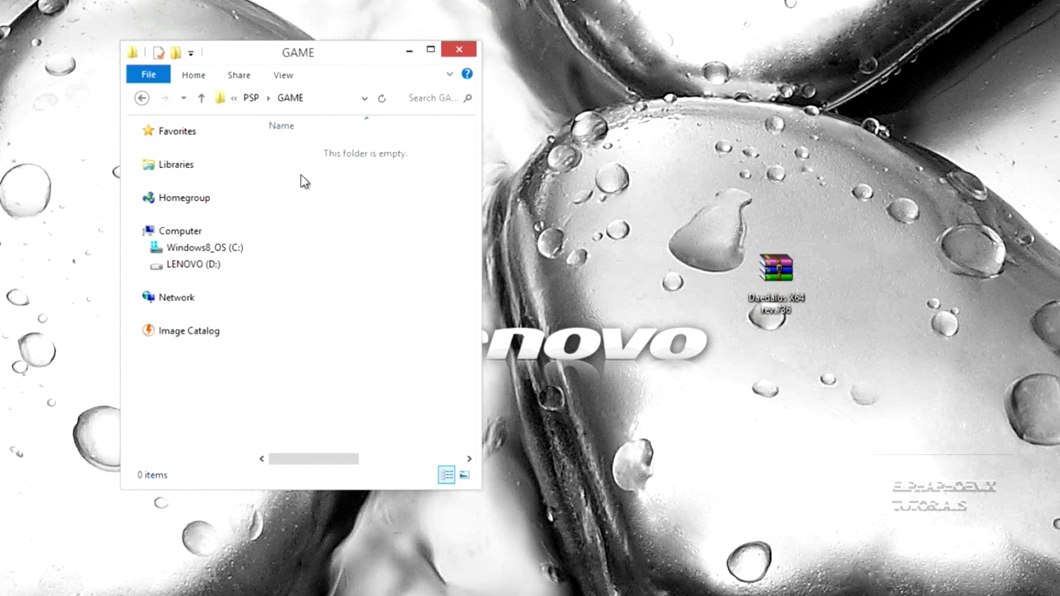
{"action": "mouse_move", "coordinate": [324, 166]}
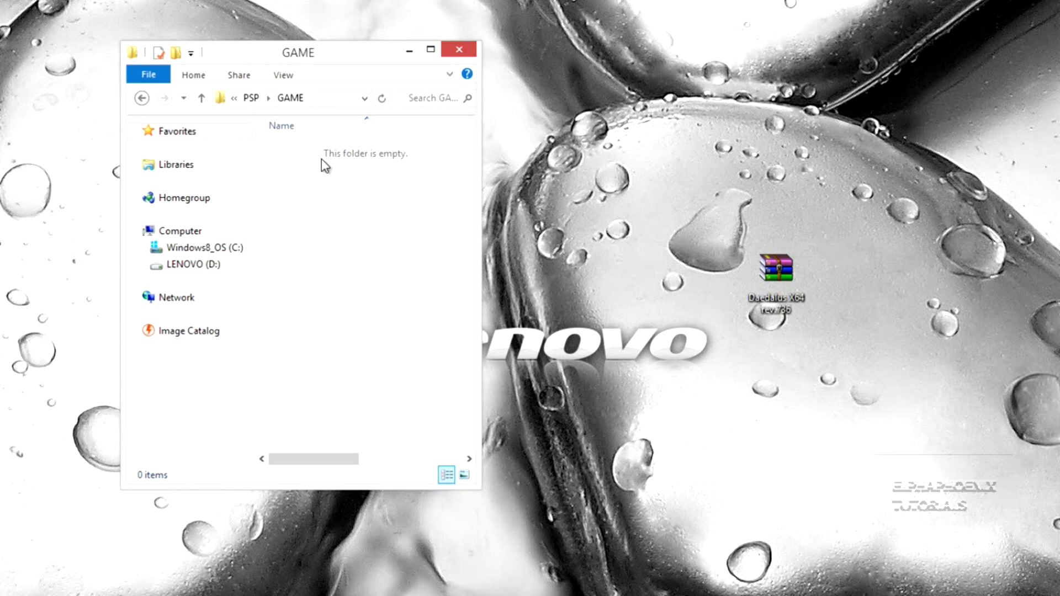
{"action": "mouse_move", "coordinate": [413, 229]}
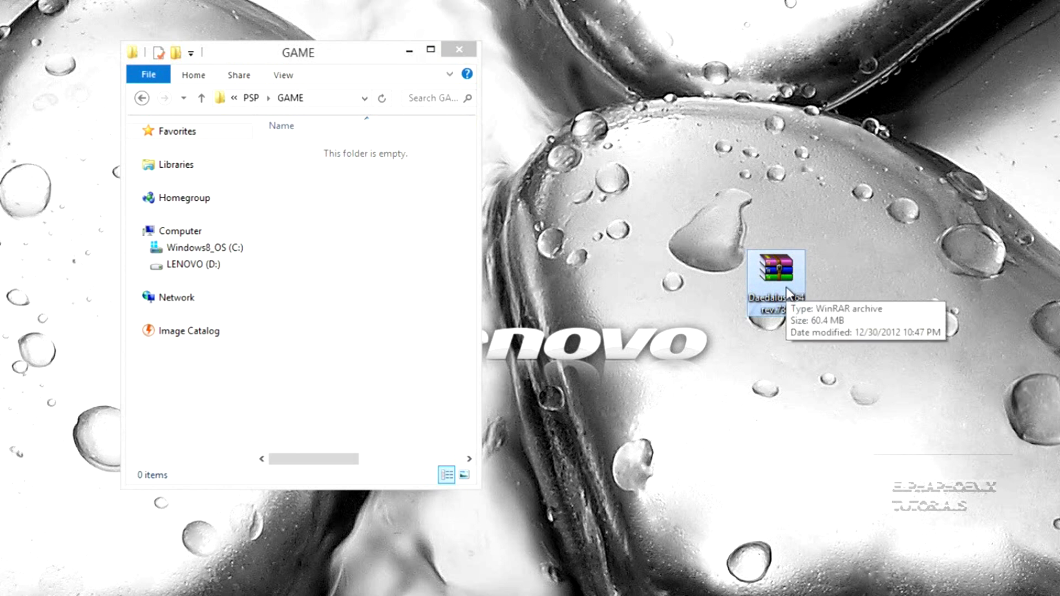
{"action": "mouse_move", "coordinate": [833, 404]}
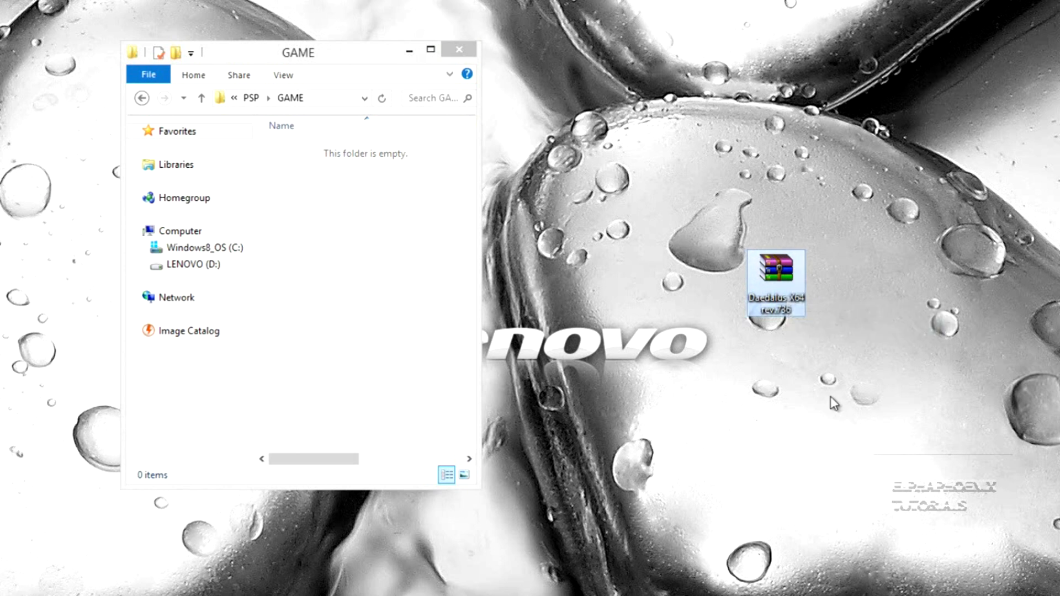
{"action": "mouse_move", "coordinate": [823, 393]}
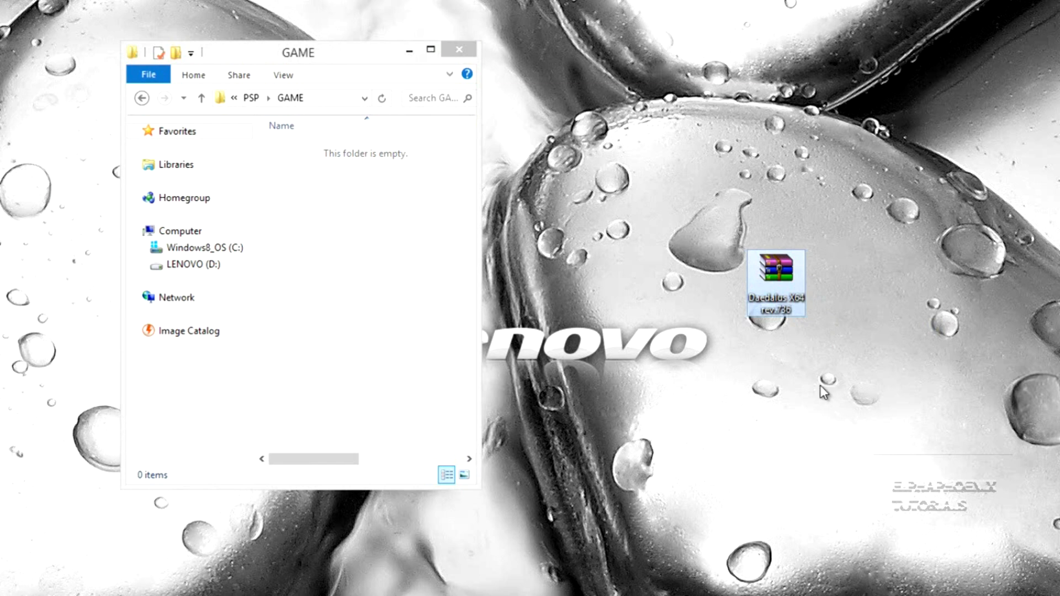
Open the desktop Daedalus X64 RAR in WinRAR and select its DaedalusX64 folder
{"action": "double_click", "coordinate": [776, 282]}
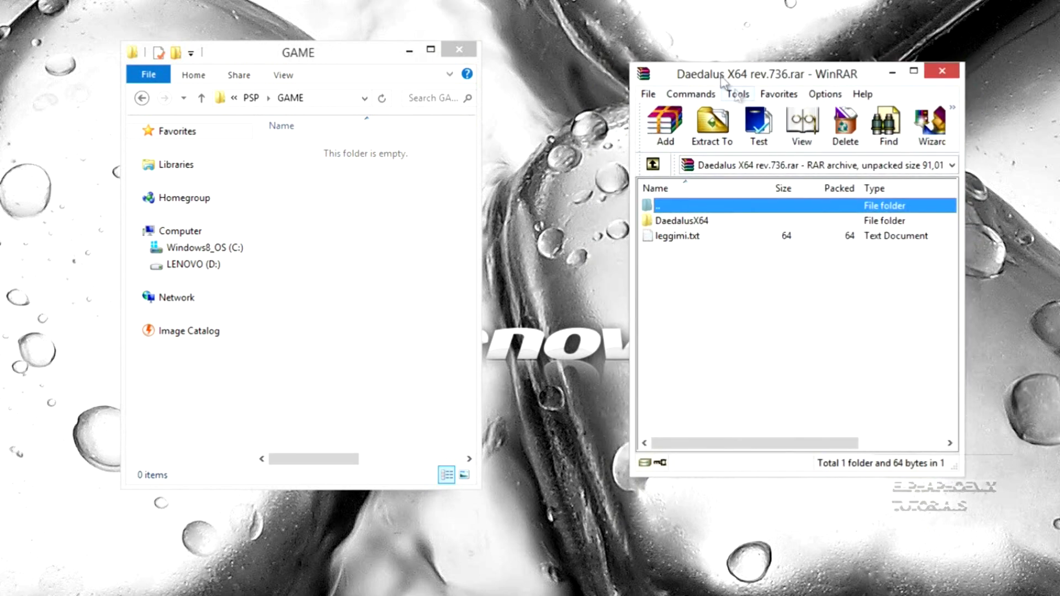
{"action": "left_click", "coordinate": [683, 220]}
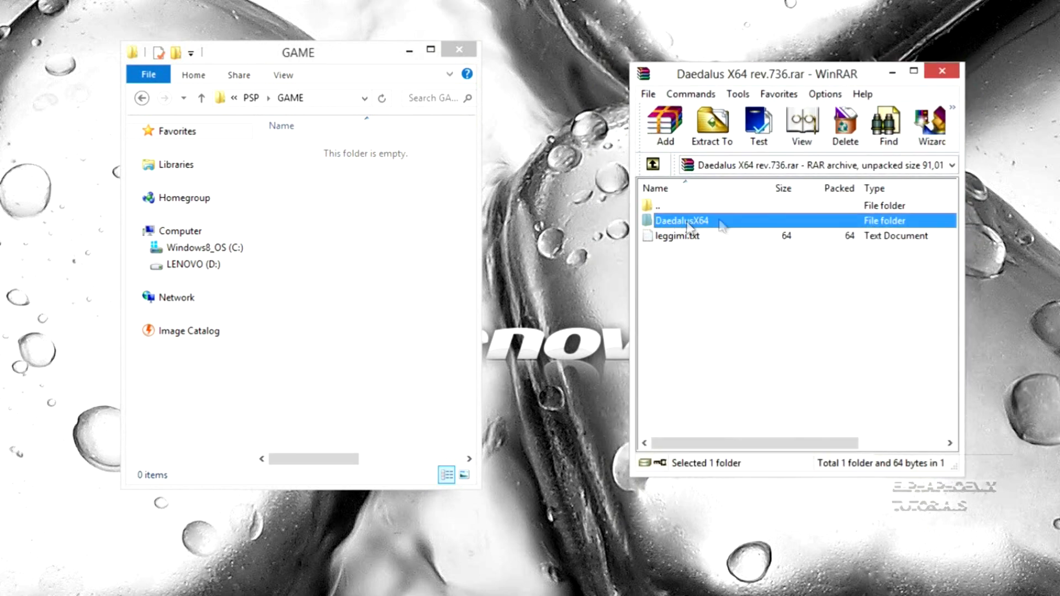
{"action": "mouse_move", "coordinate": [689, 235]}
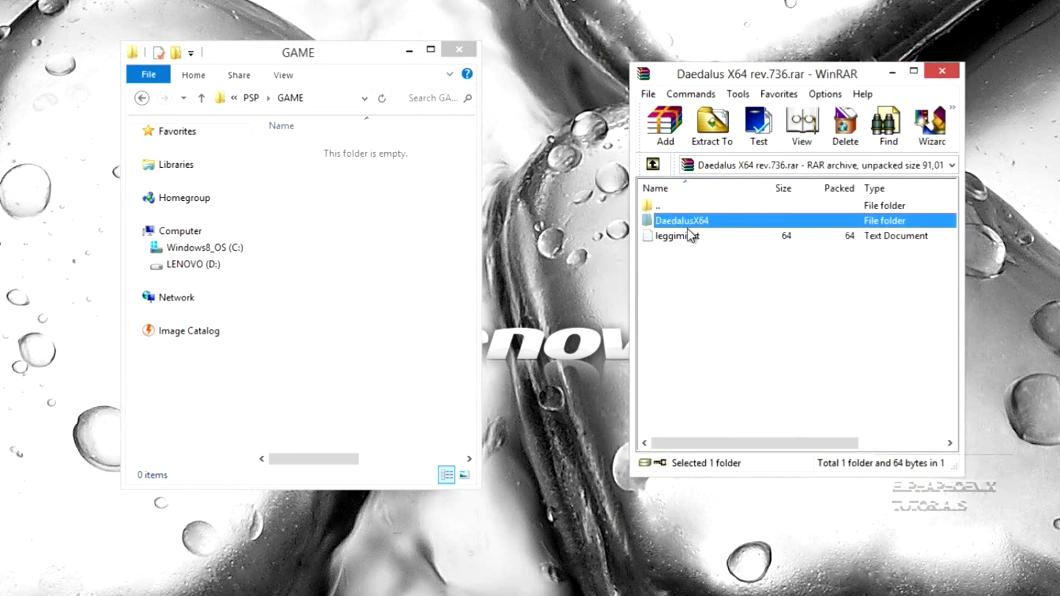
{"action": "mouse_move", "coordinate": [710, 226]}
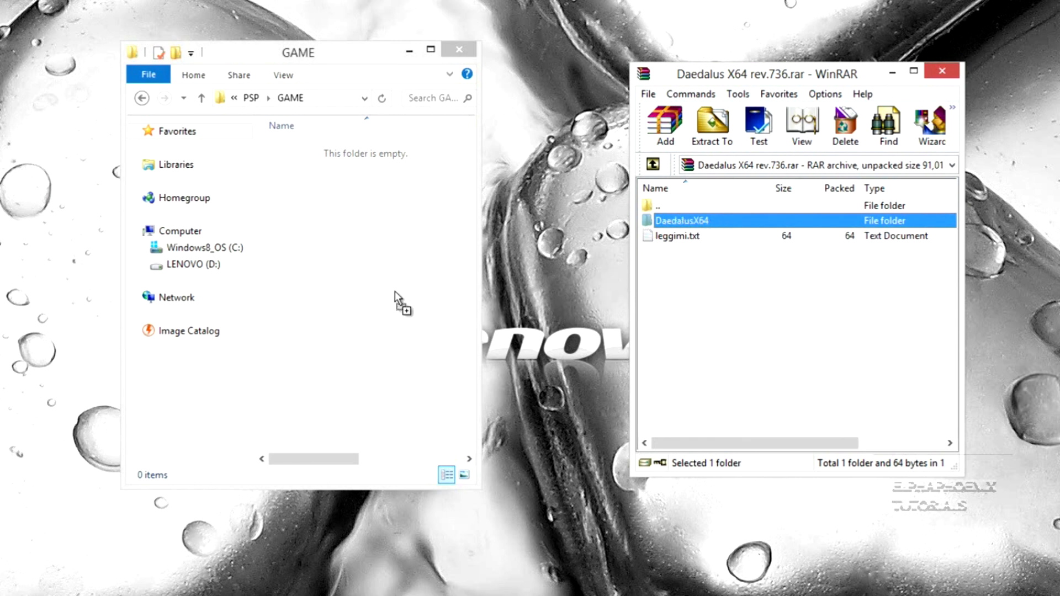
{"action": "mouse_move", "coordinate": [362, 230]}
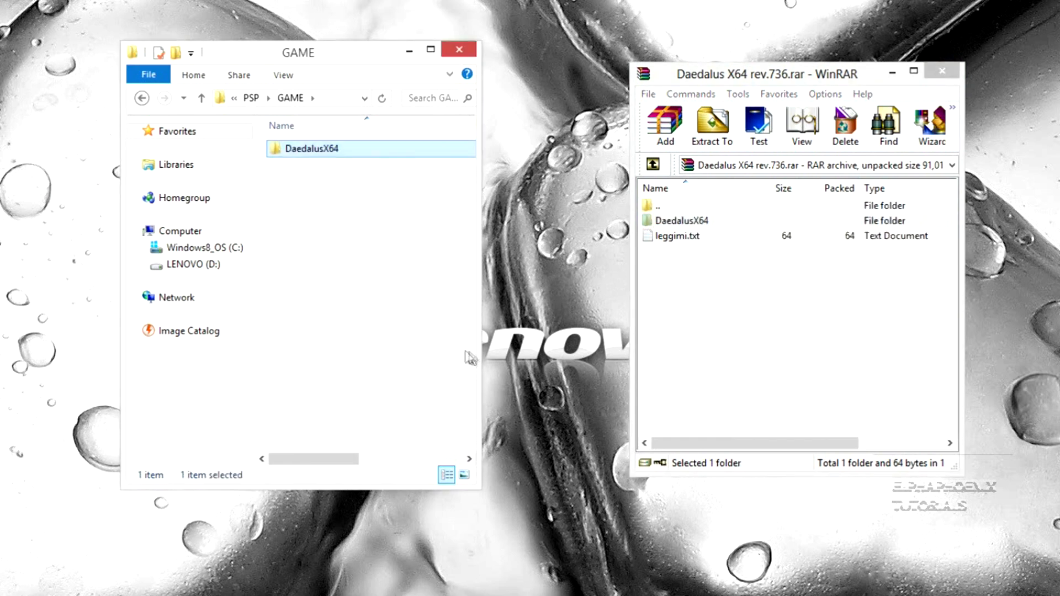
{"action": "left_click", "coordinate": [402, 341]}
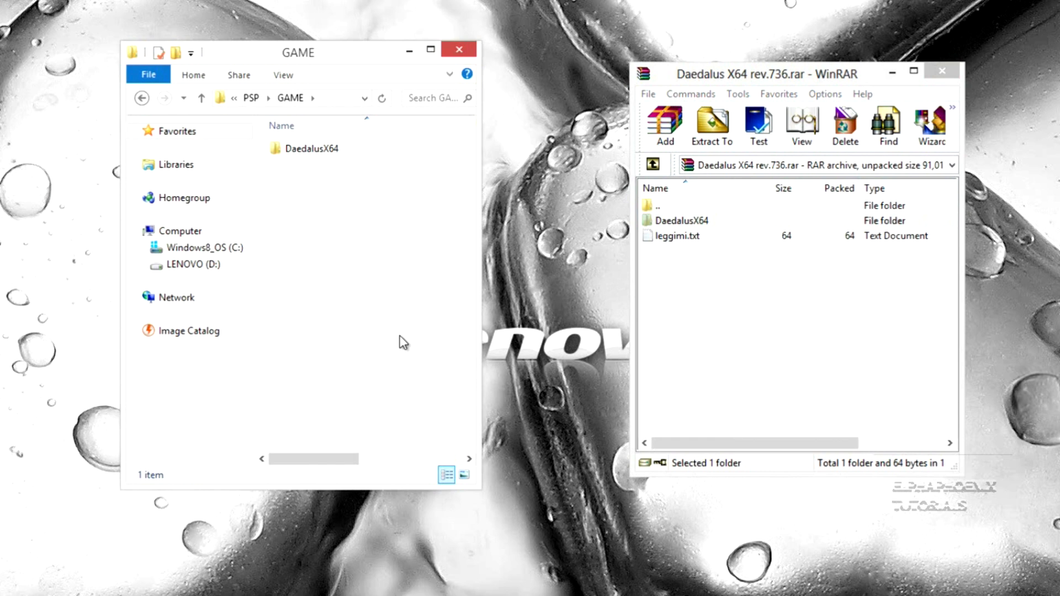
{"action": "mouse_move", "coordinate": [404, 302]}
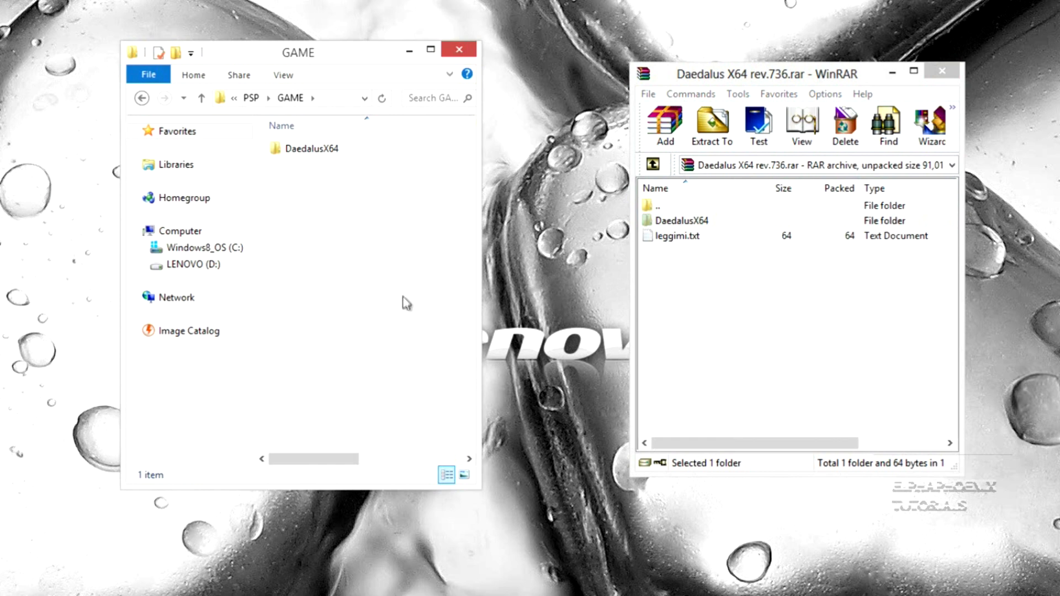
{"action": "mouse_move", "coordinate": [305, 143]}
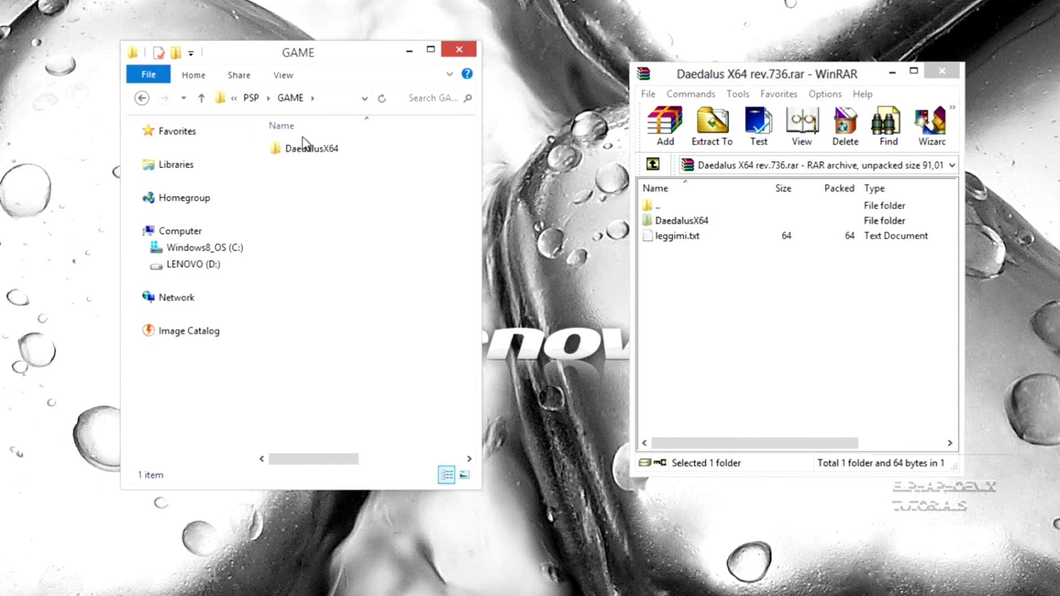
{"action": "mouse_move", "coordinate": [342, 169]}
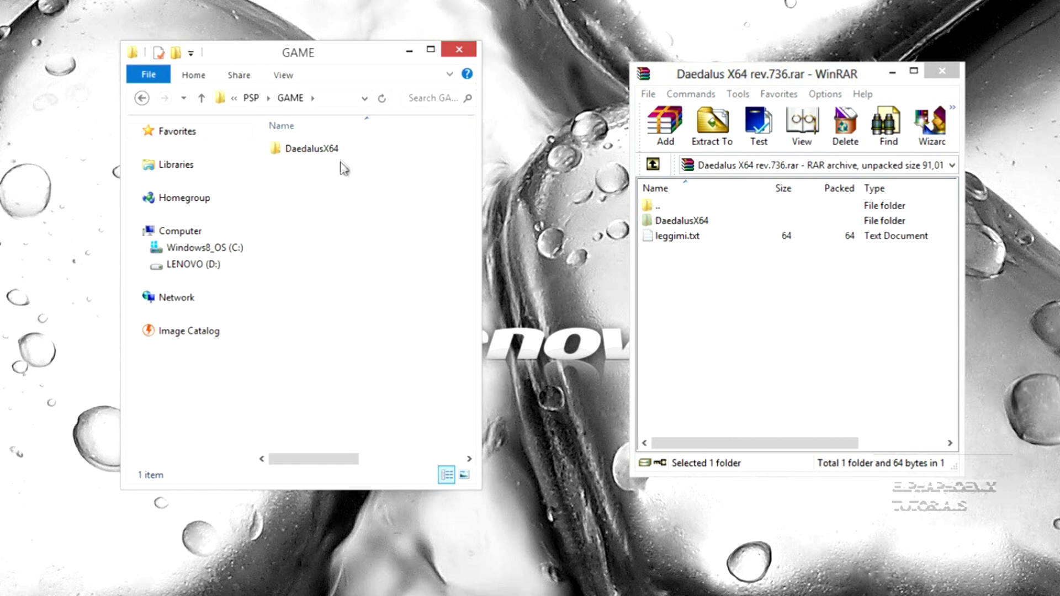
{"action": "mouse_move", "coordinate": [369, 260]}
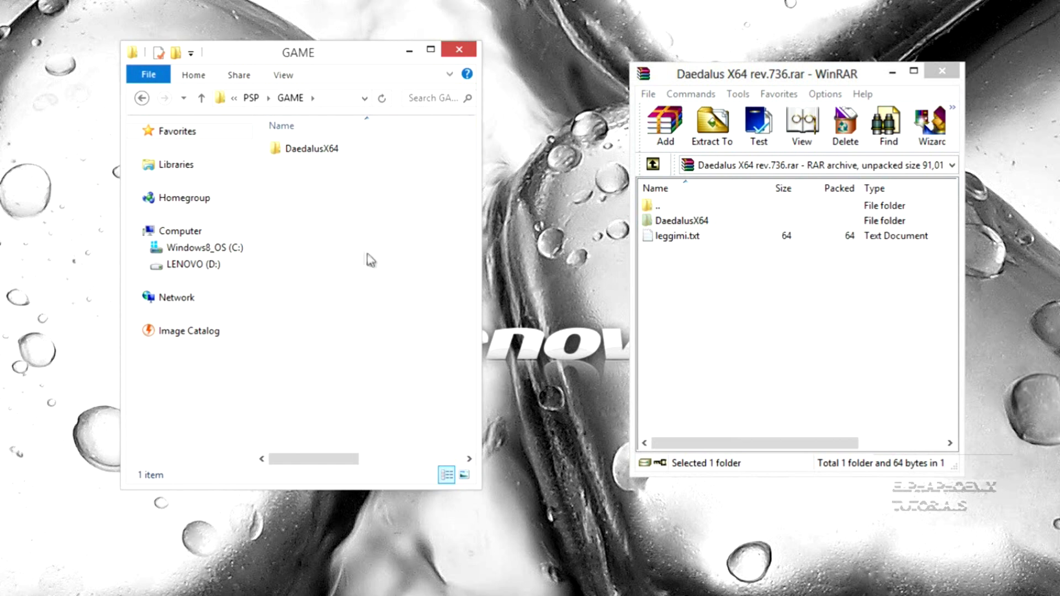
{"action": "left_click_drag", "start_coordinate": [297, 52], "coordinate": [350, 71]}
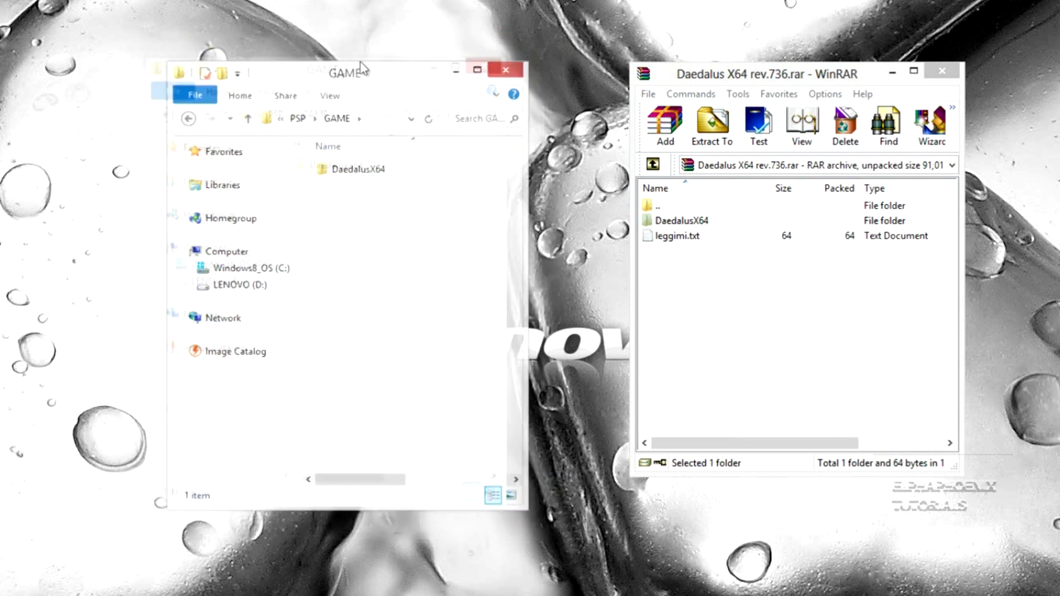
{"action": "left_click_drag", "start_coordinate": [348, 71], "coordinate": [311, 54]}
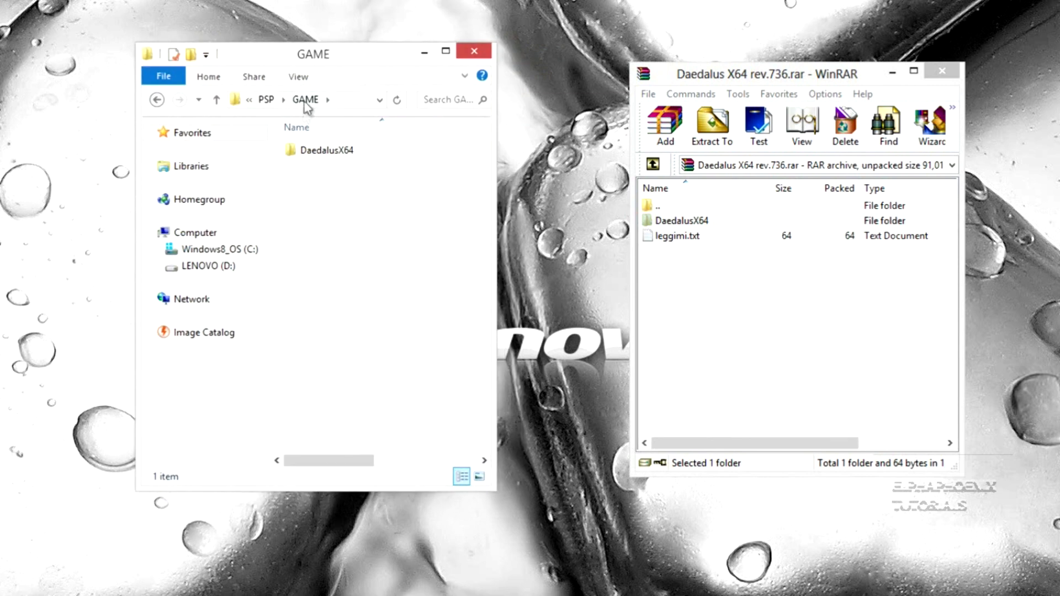
{"action": "mouse_move", "coordinate": [330, 168]}
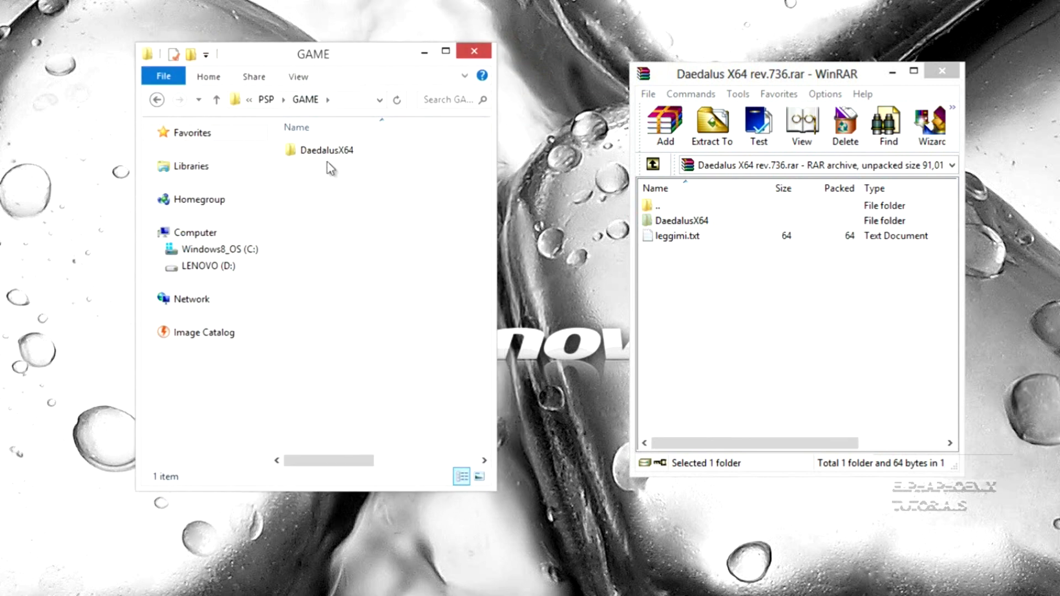
Open the copied DaedalusX64 folder and its Roms subfolder
{"action": "double_click", "coordinate": [326, 150]}
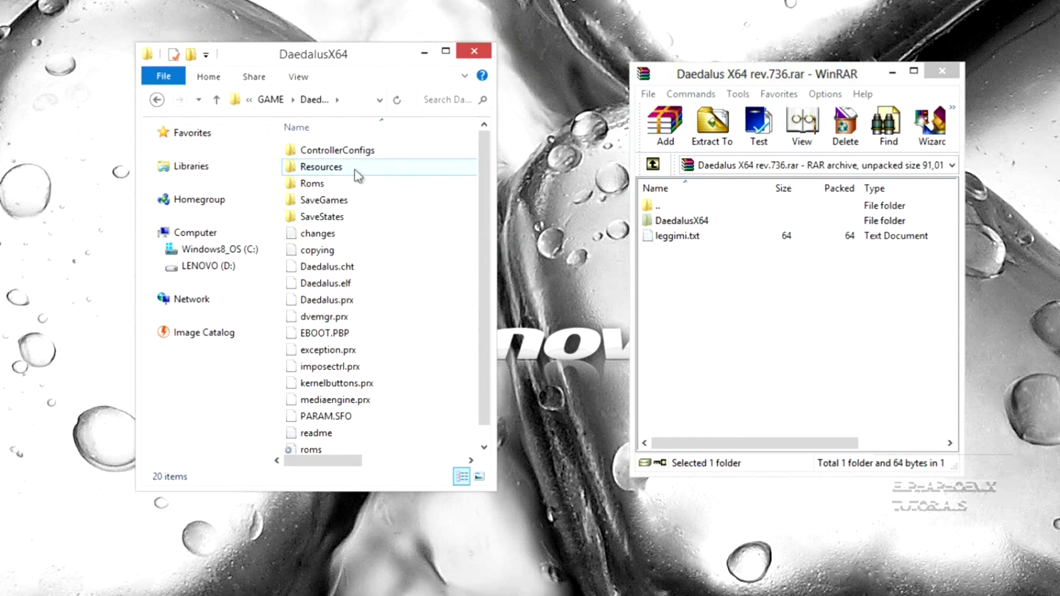
{"action": "left_click", "coordinate": [311, 184]}
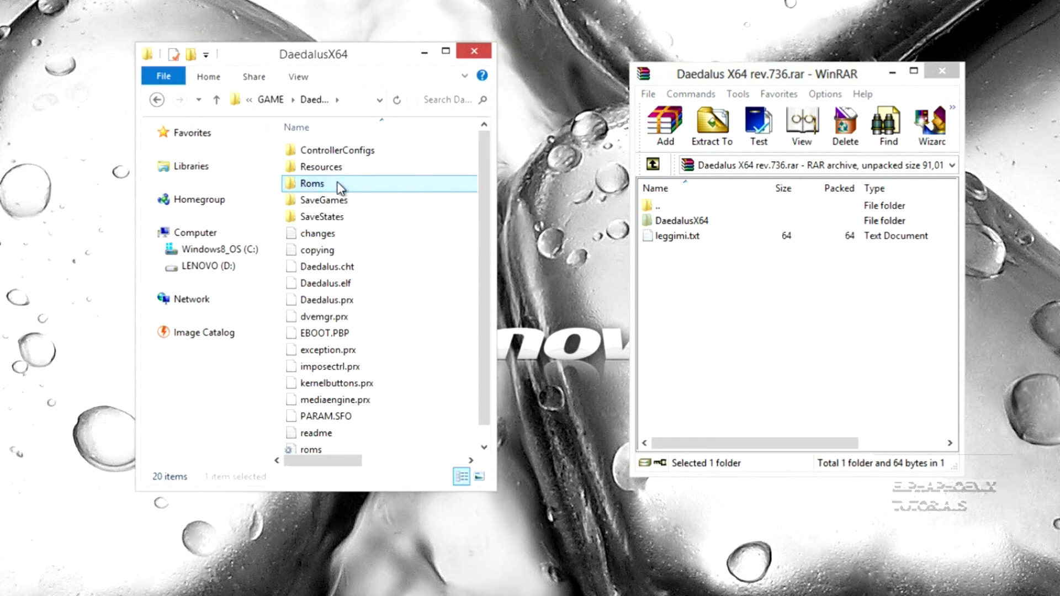
{"action": "double_click", "coordinate": [311, 183]}
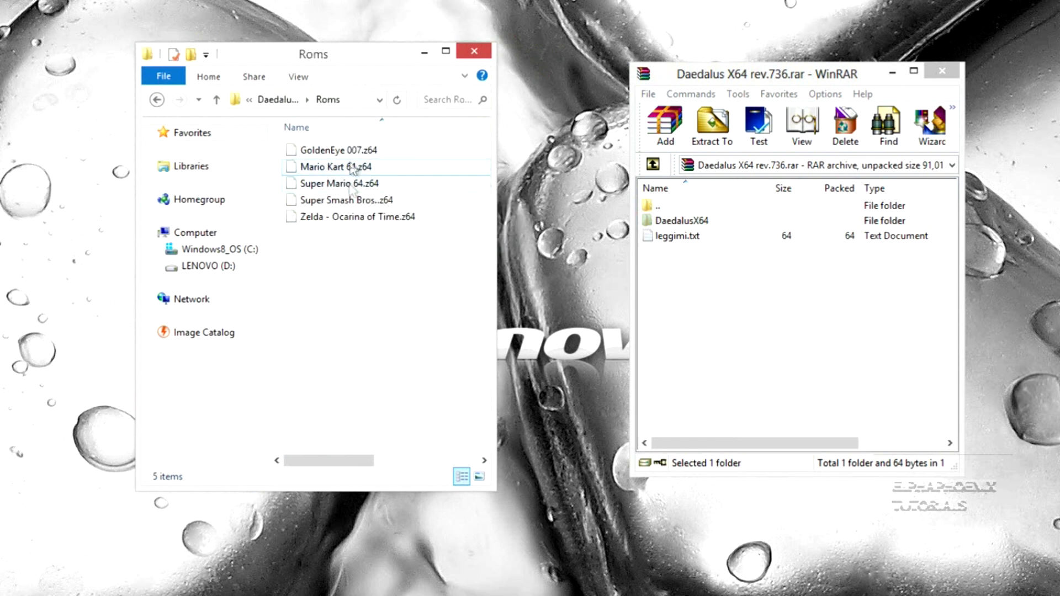
{"action": "mouse_move", "coordinate": [341, 235]}
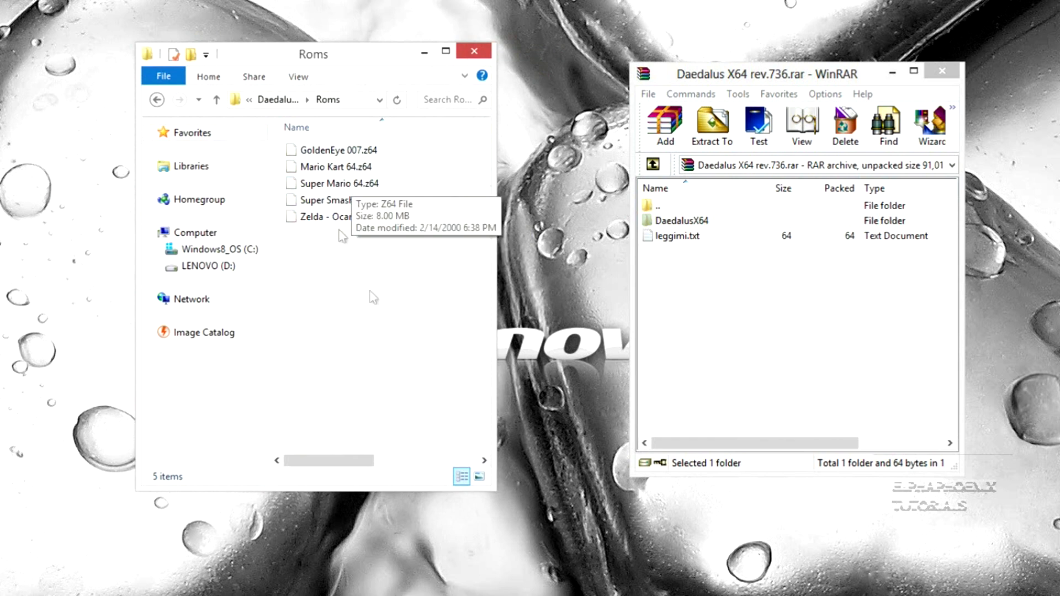
{"action": "mouse_move", "coordinate": [383, 267]}
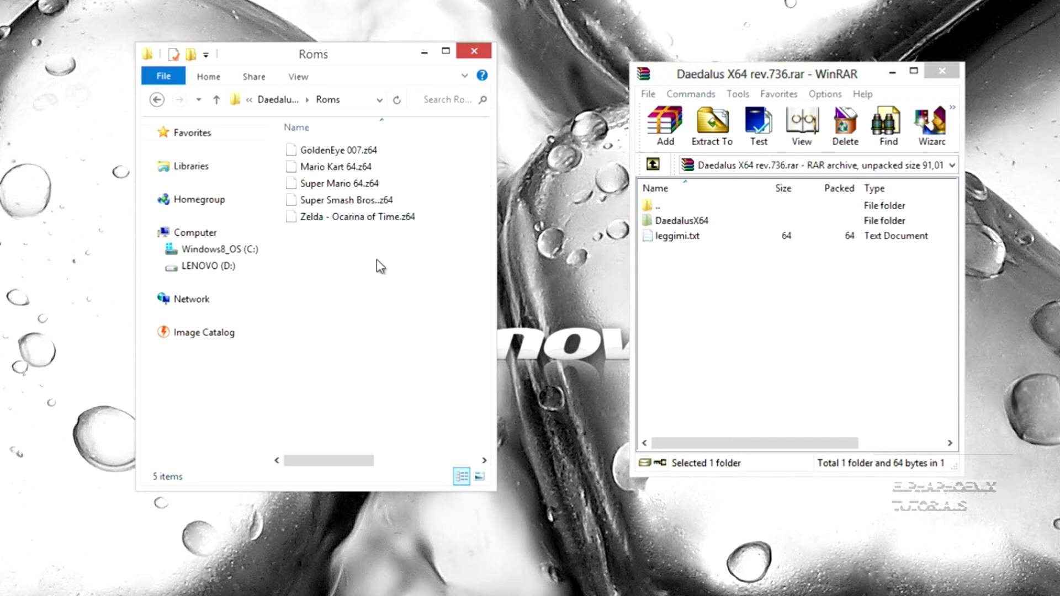
{"action": "mouse_move", "coordinate": [367, 242]}
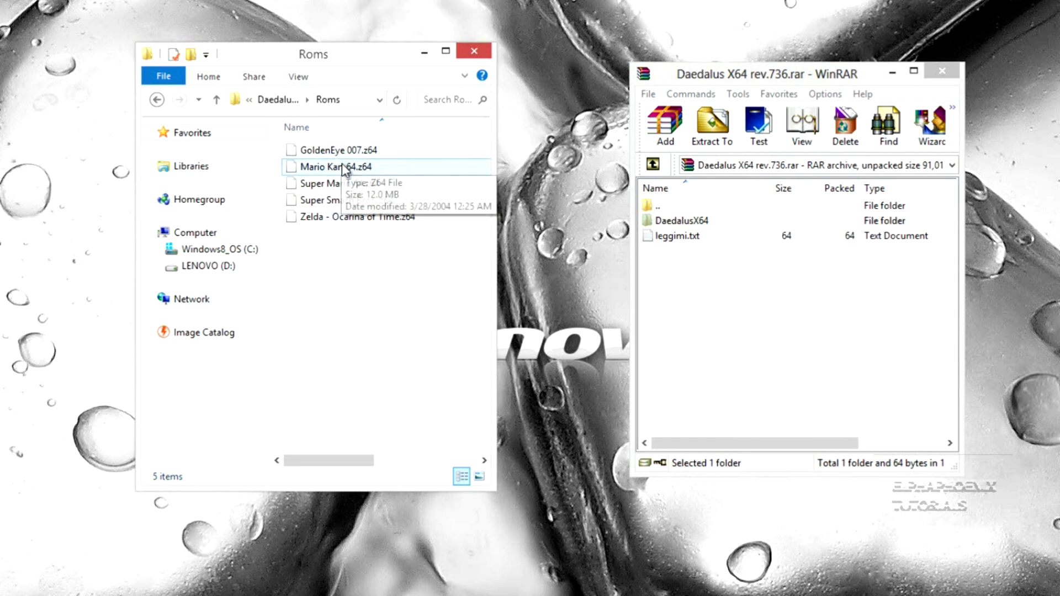
Select through the listed N64 ROM files, including GoldenEye 007 and Zelda
{"action": "left_click", "coordinate": [346, 199]}
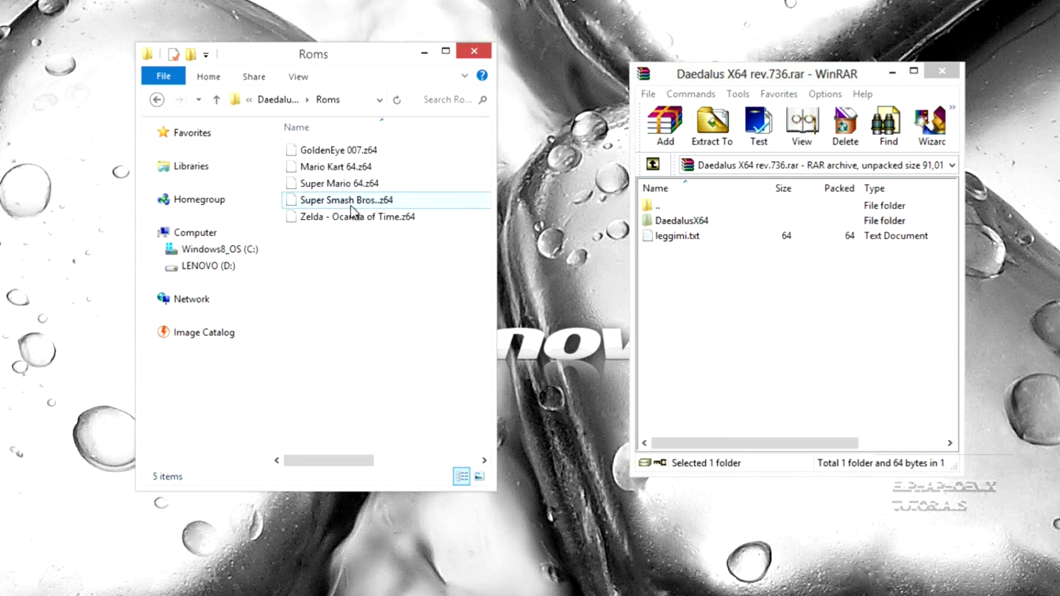
{"action": "left_click", "coordinate": [350, 233]}
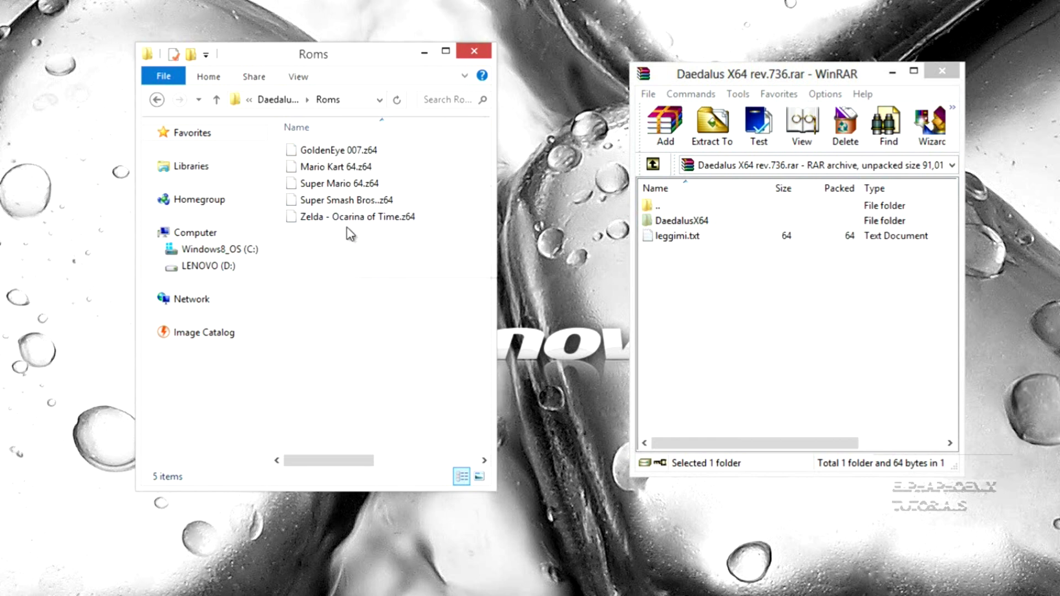
{"action": "left_click", "coordinate": [336, 150]}
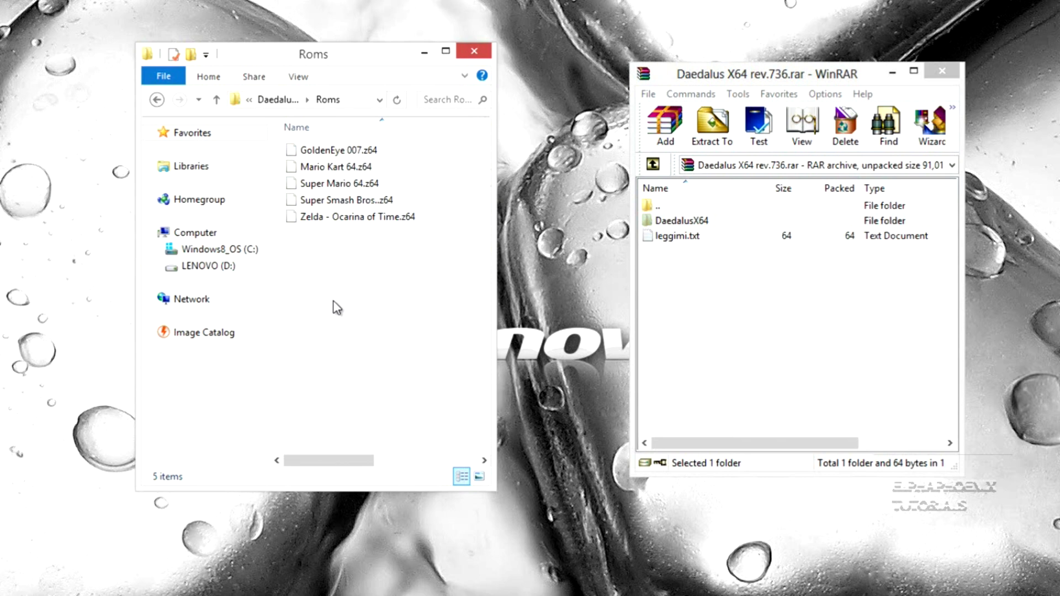
{"action": "mouse_move", "coordinate": [395, 322]}
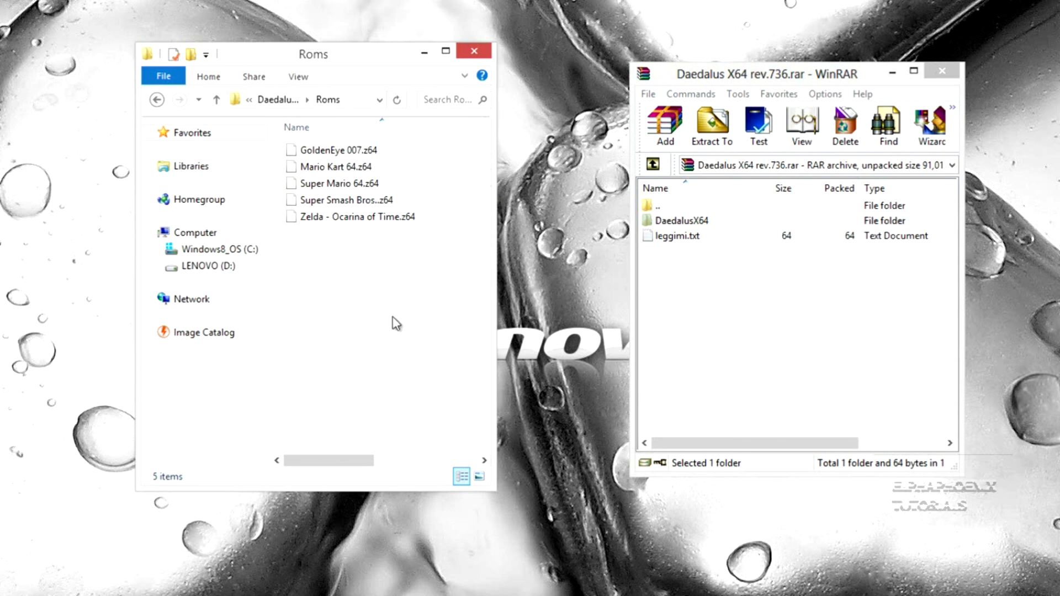
{"action": "mouse_move", "coordinate": [341, 199]}
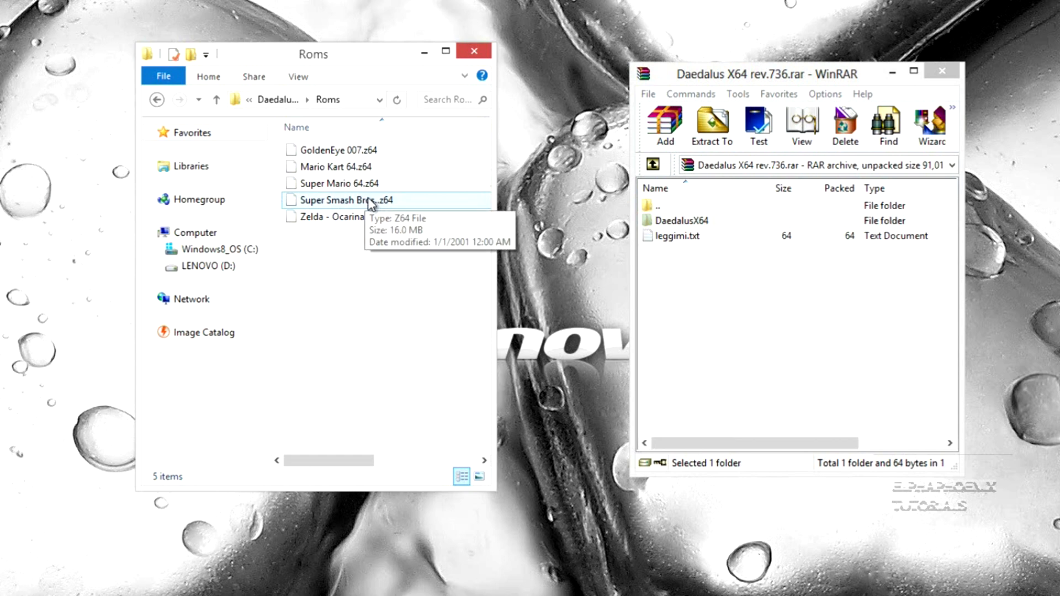